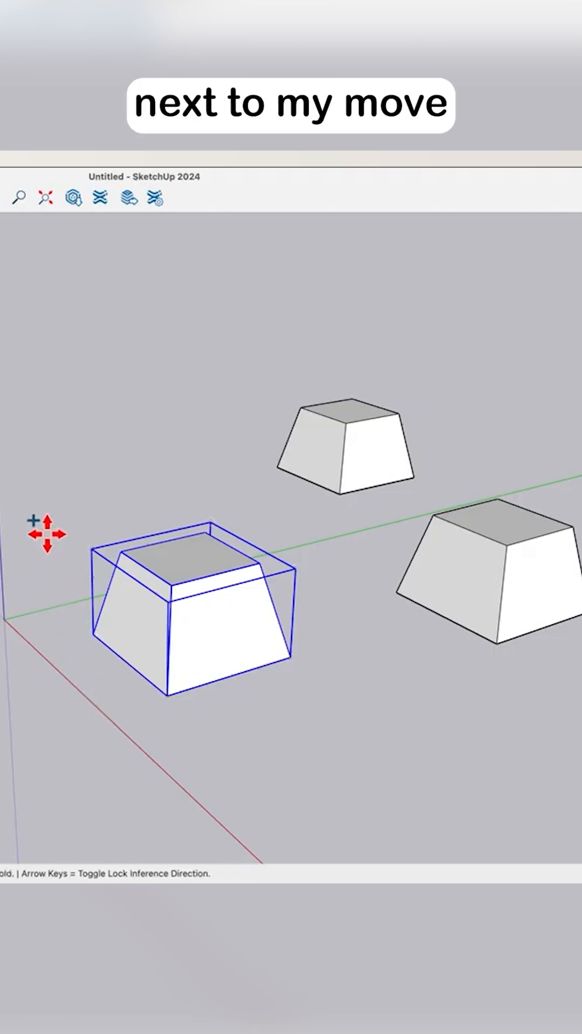
pyautogui.moveTo(155, 689)
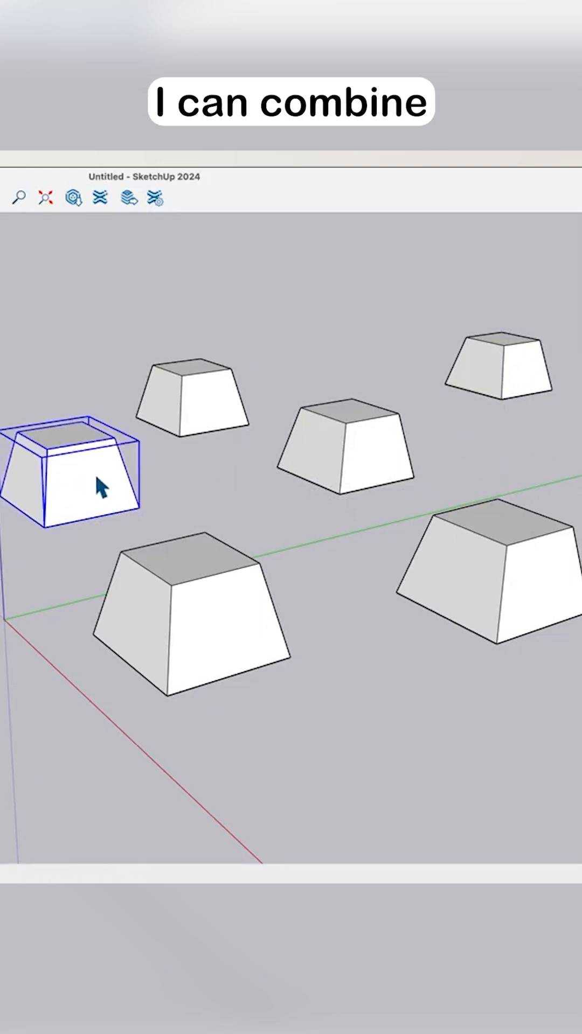
pyautogui.moveTo(96, 538)
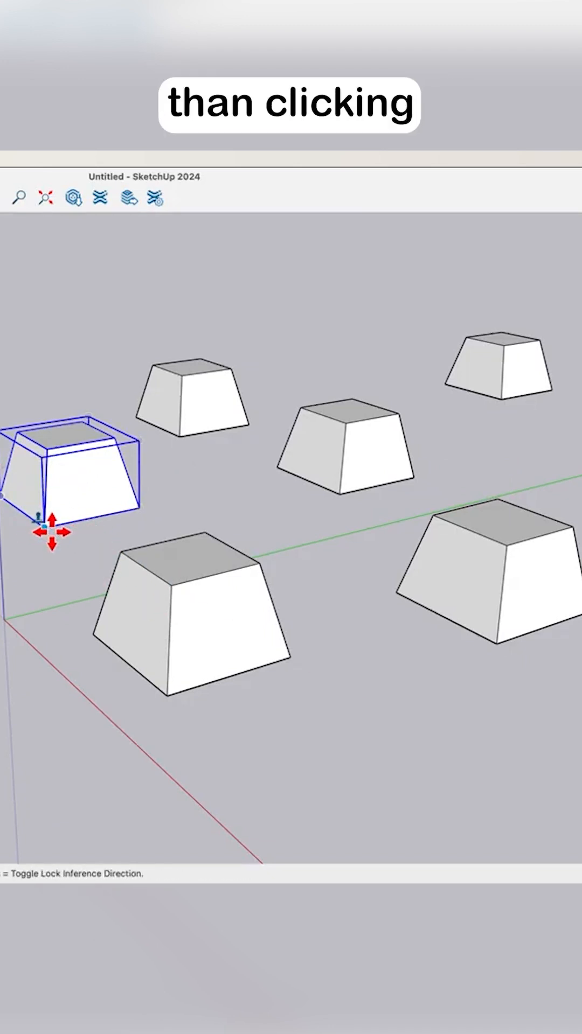
pyautogui.moveTo(173, 440)
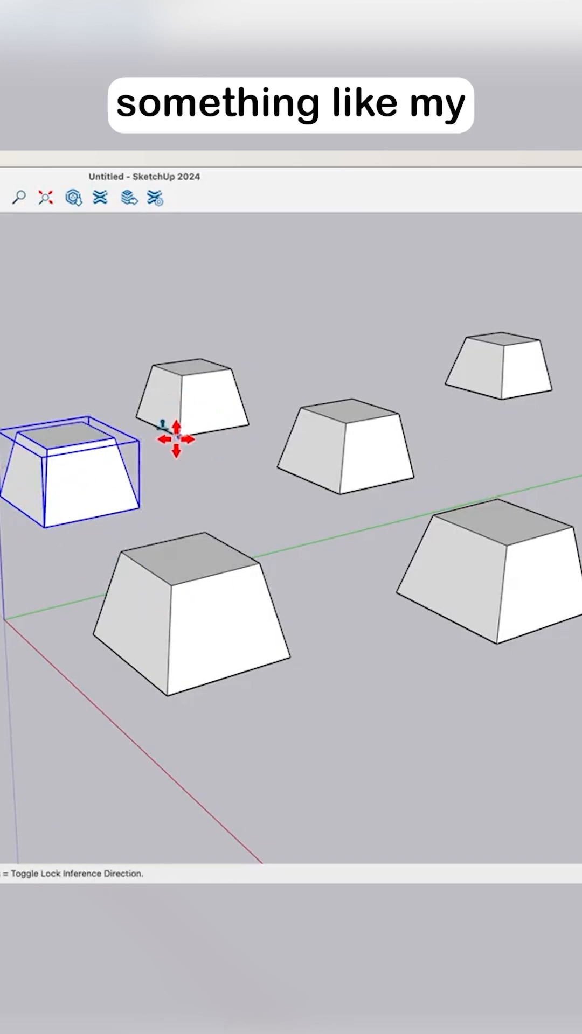
pyautogui.moveTo(165, 698)
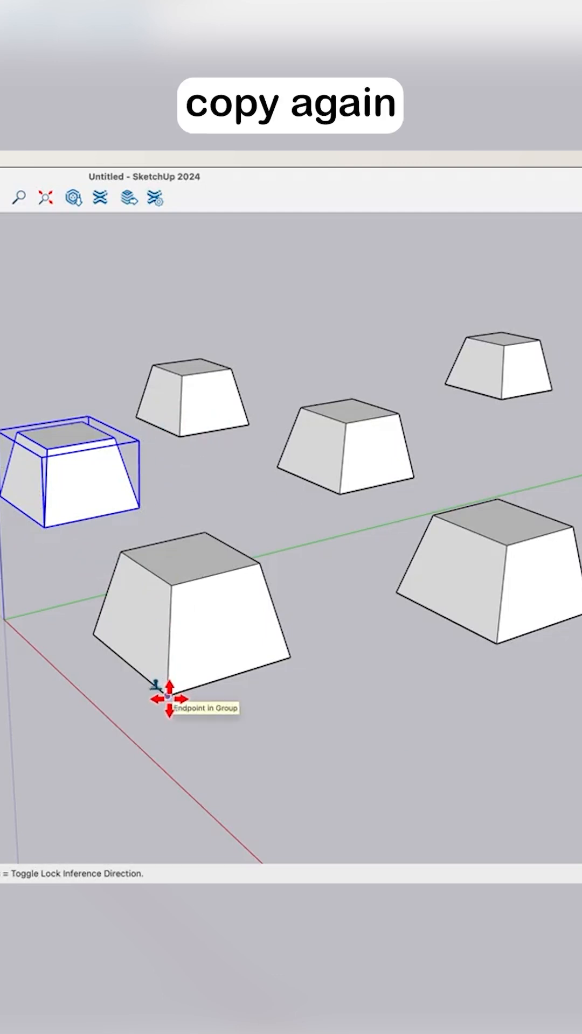